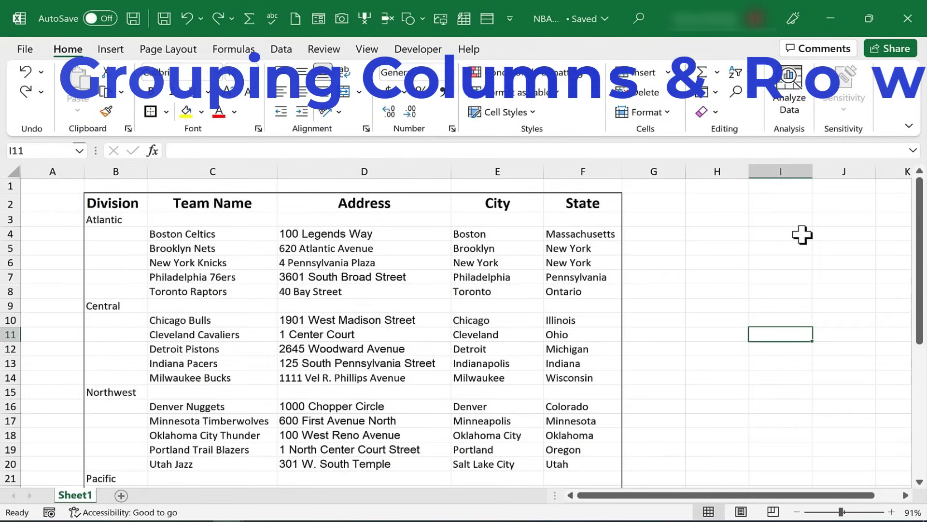
- Group the Atlantic team rows C4:F8 as rows using Data > Outline > Group
scroll(down, 3)
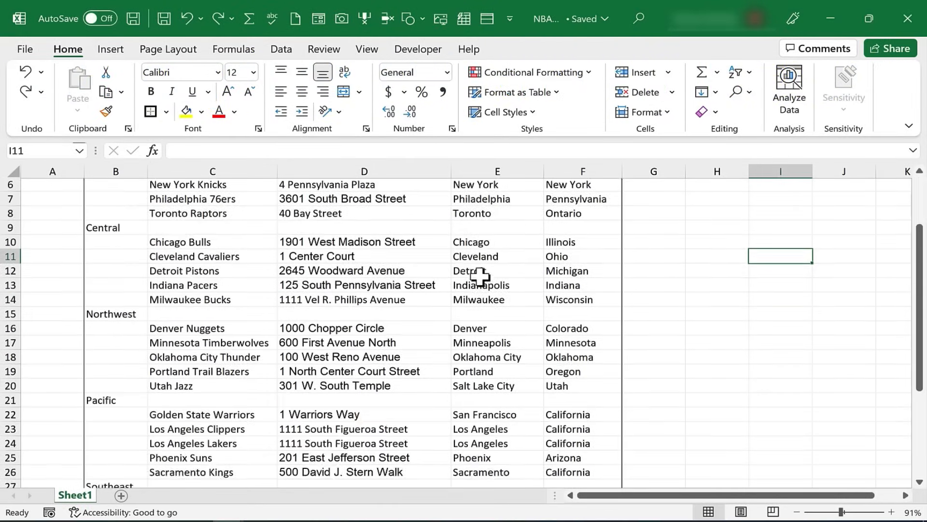
scroll(down, 3)
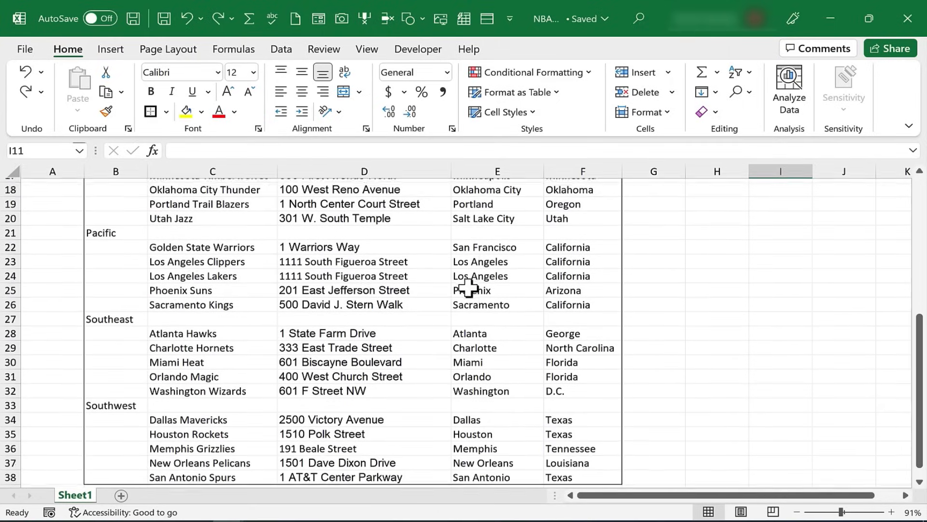
scroll(up, 3)
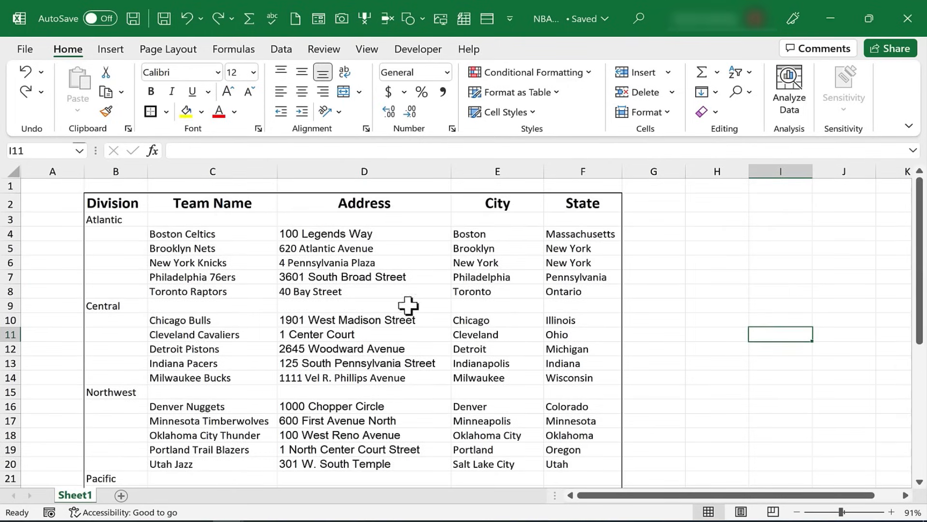
mouse_move(211, 243)
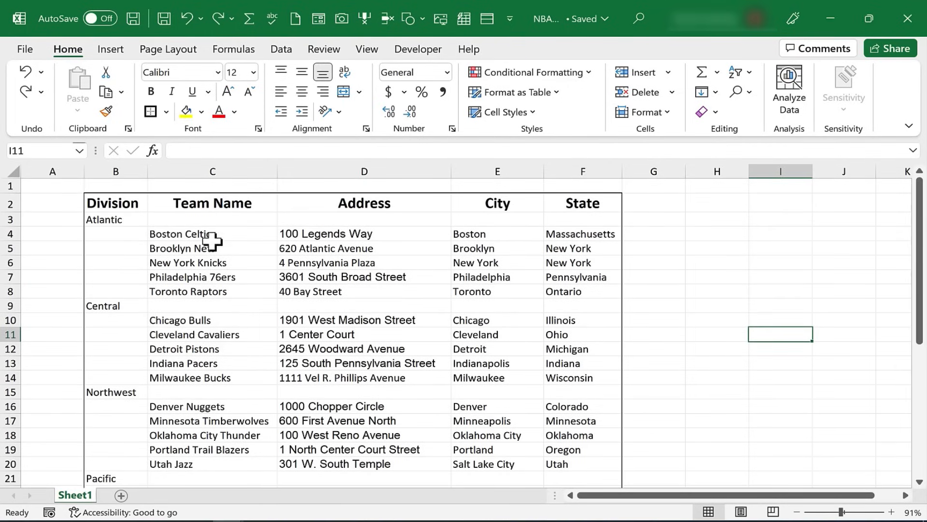
scroll(down, 3)
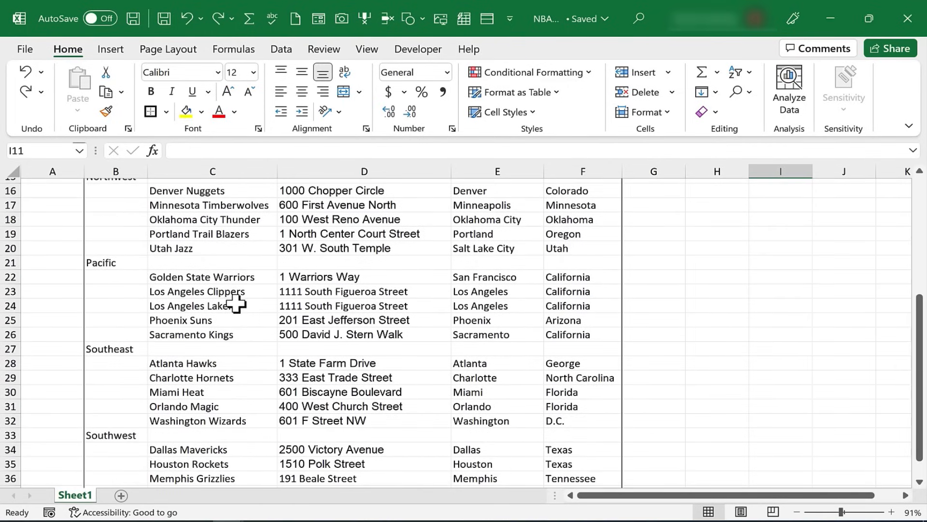
scroll(up, 3)
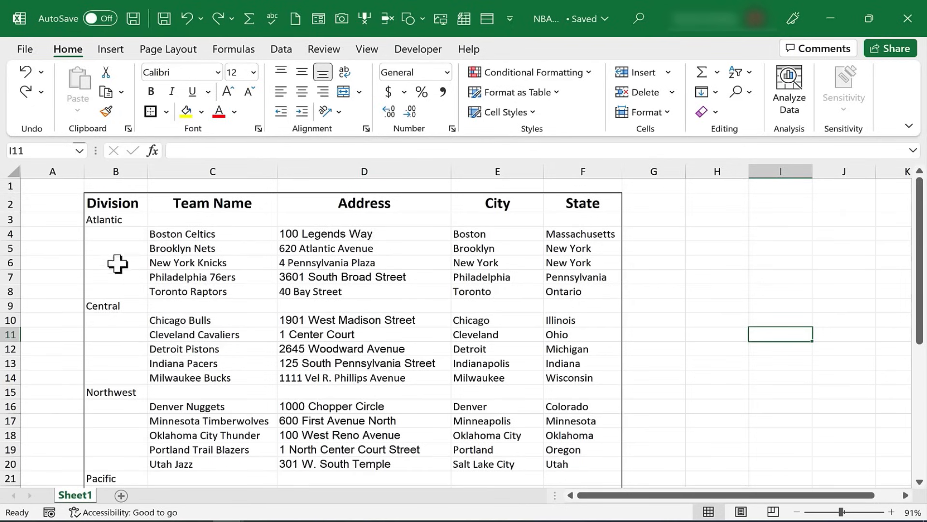
mouse_move(223, 244)
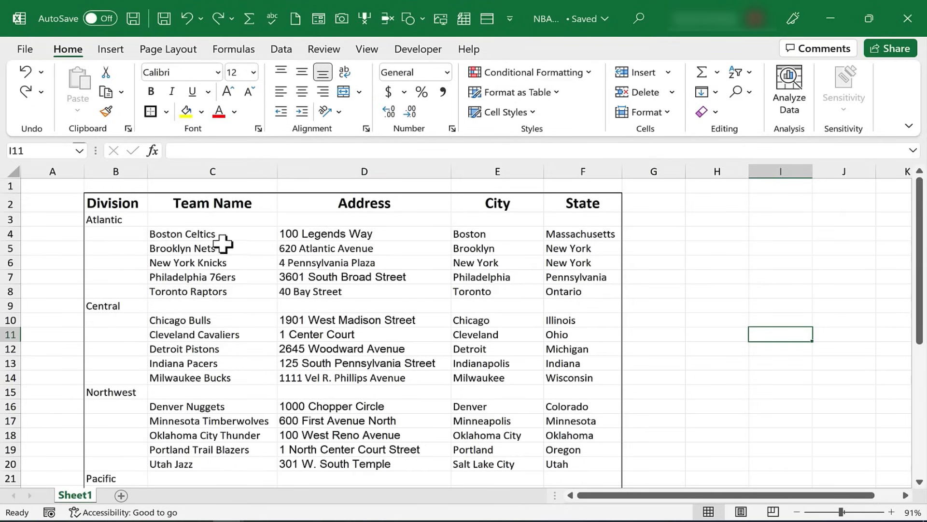
mouse_move(107, 256)
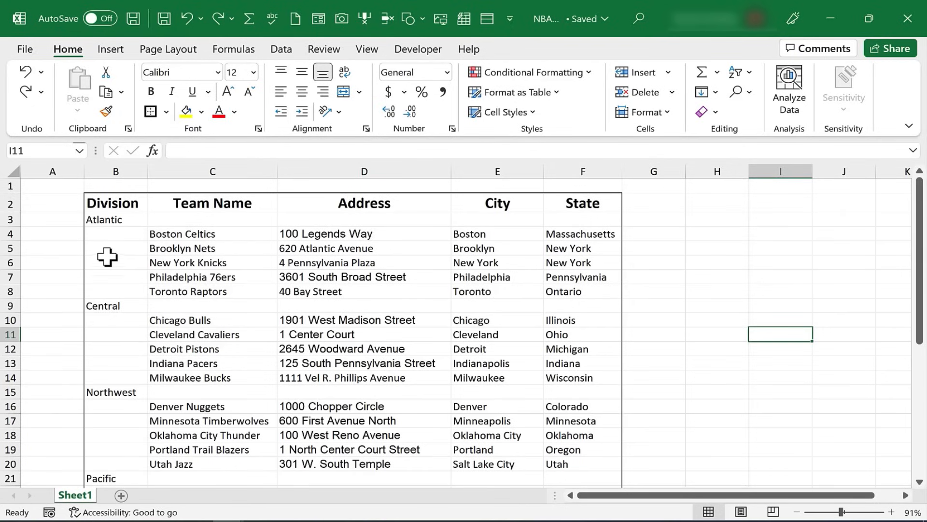
mouse_move(199, 284)
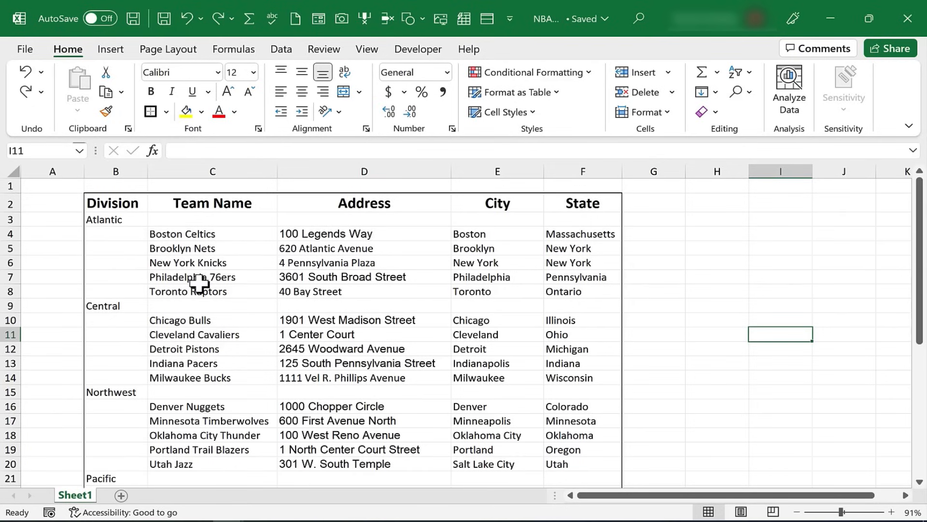
mouse_move(153, 240)
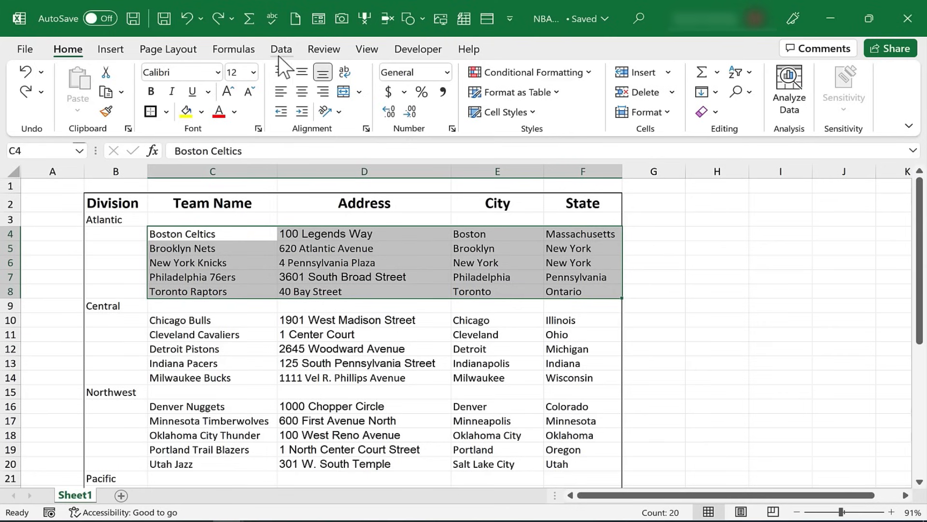
click(281, 48)
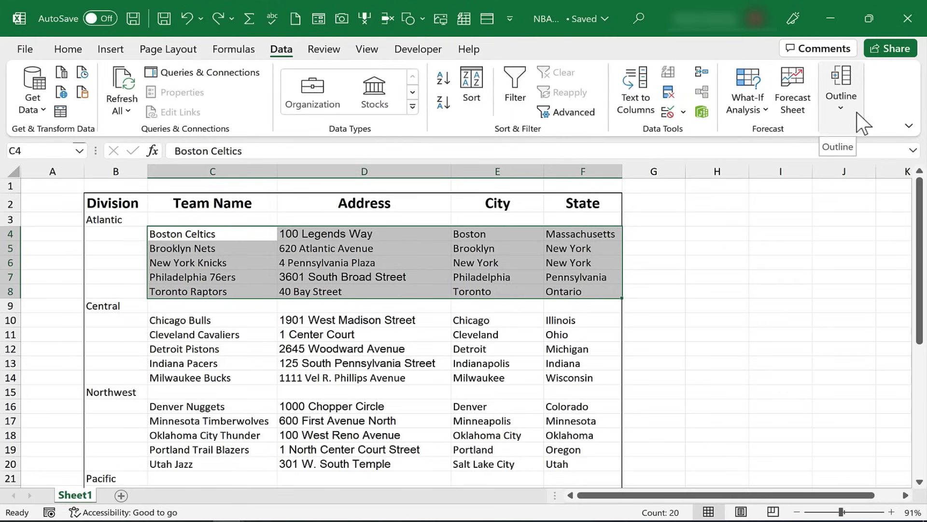
mouse_move(858, 124)
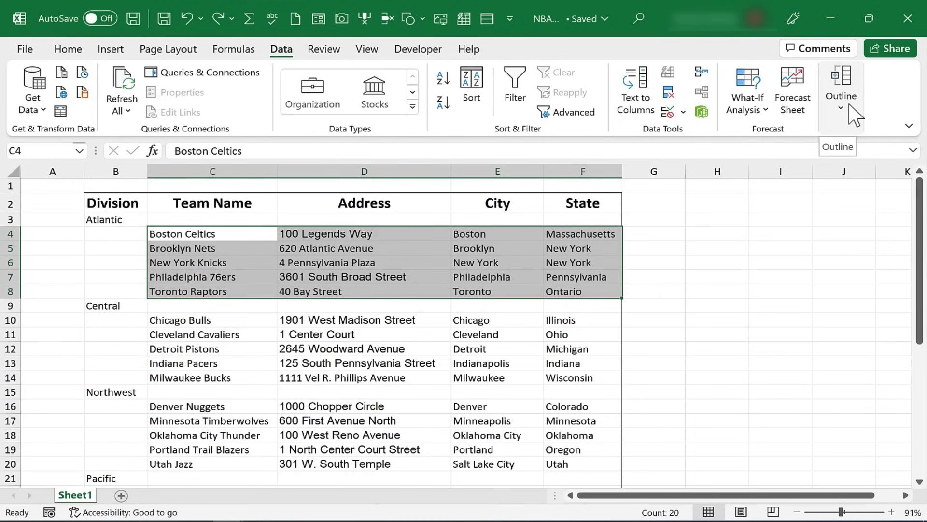
mouse_move(851, 115)
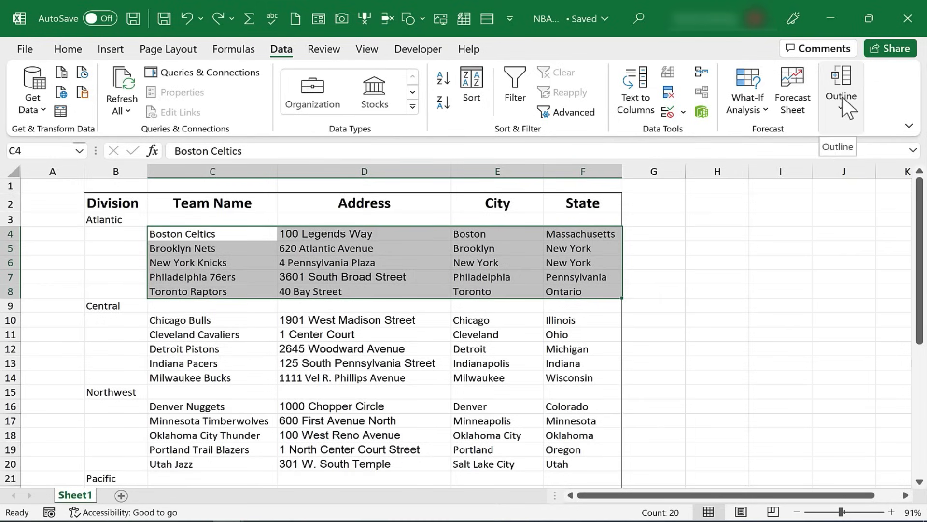
mouse_move(848, 121)
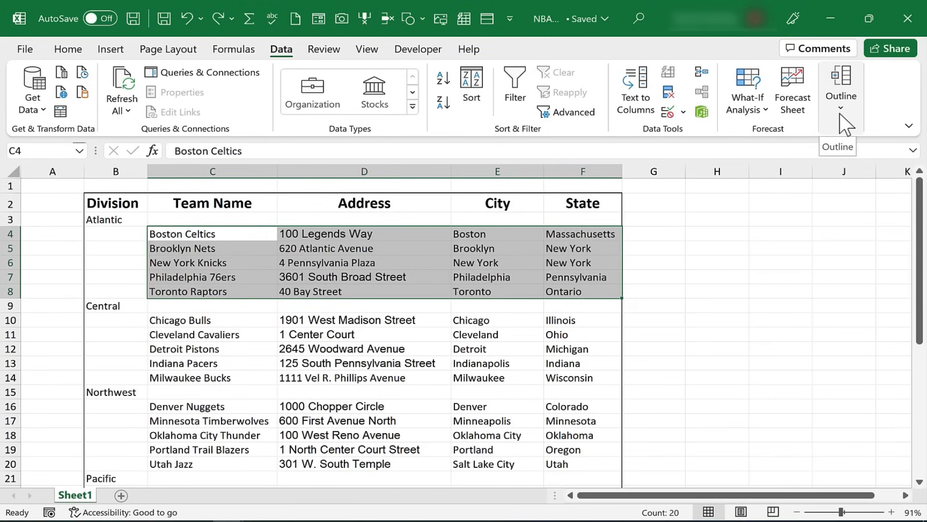
click(840, 89)
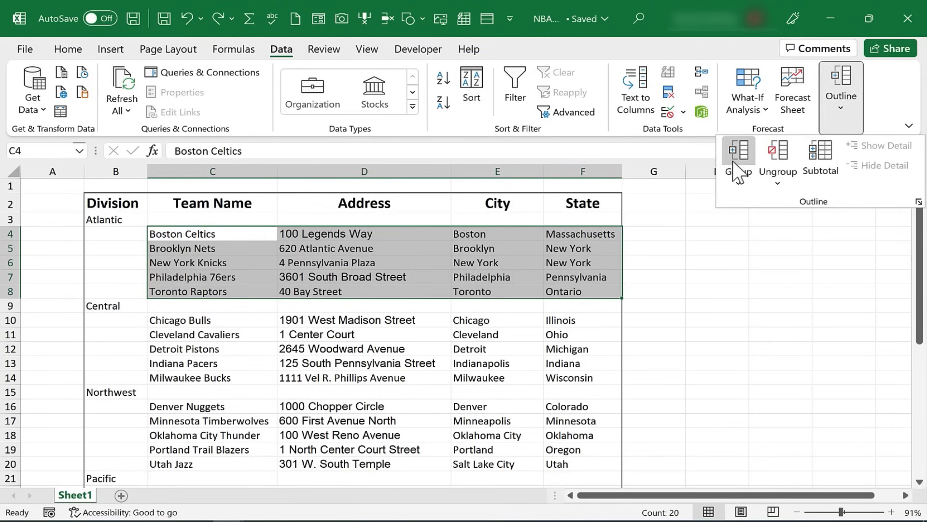
click(737, 152)
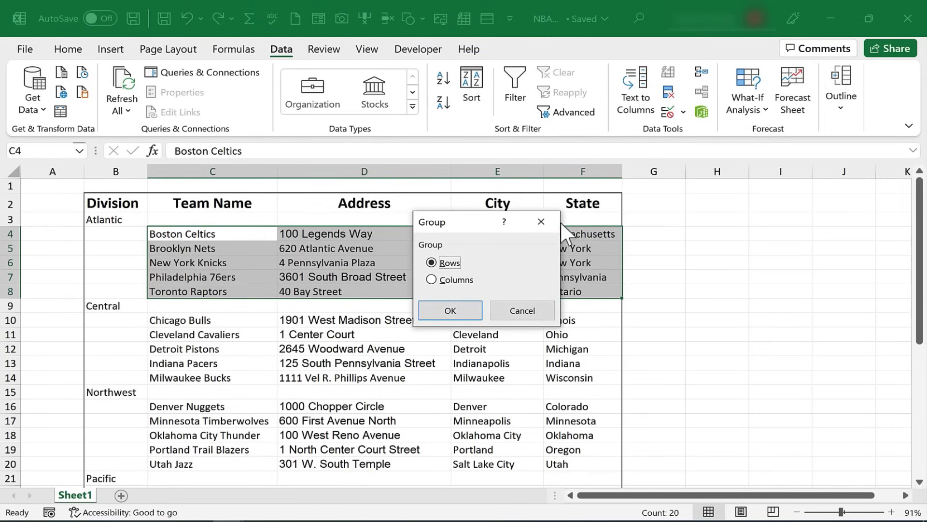
mouse_move(459, 292)
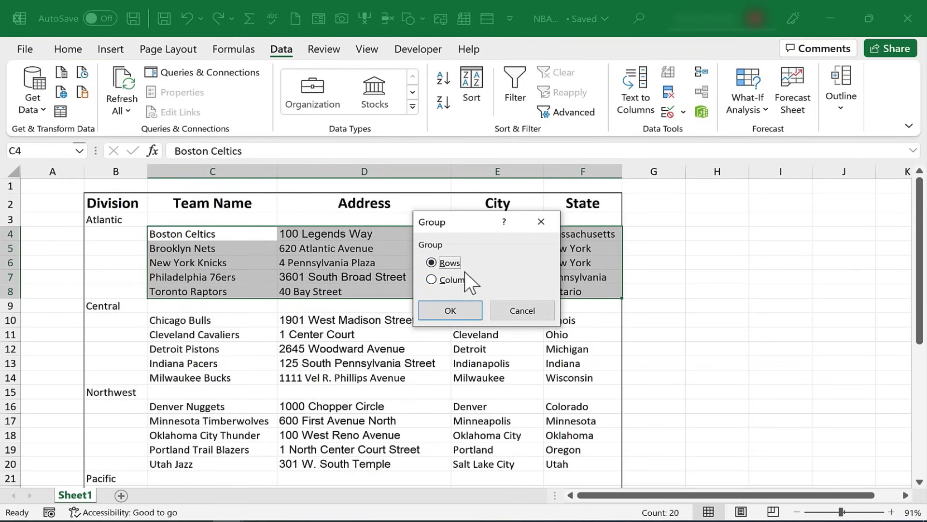
click(450, 310)
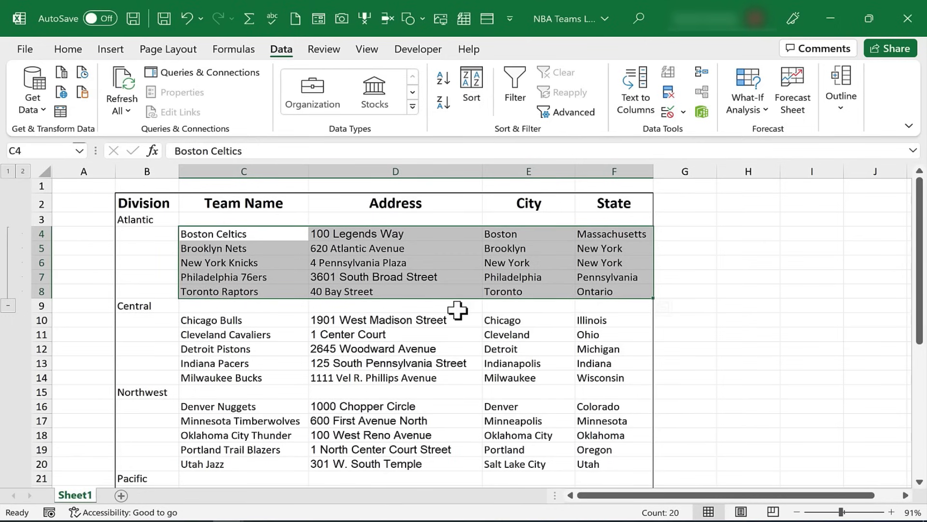
mouse_move(458, 311)
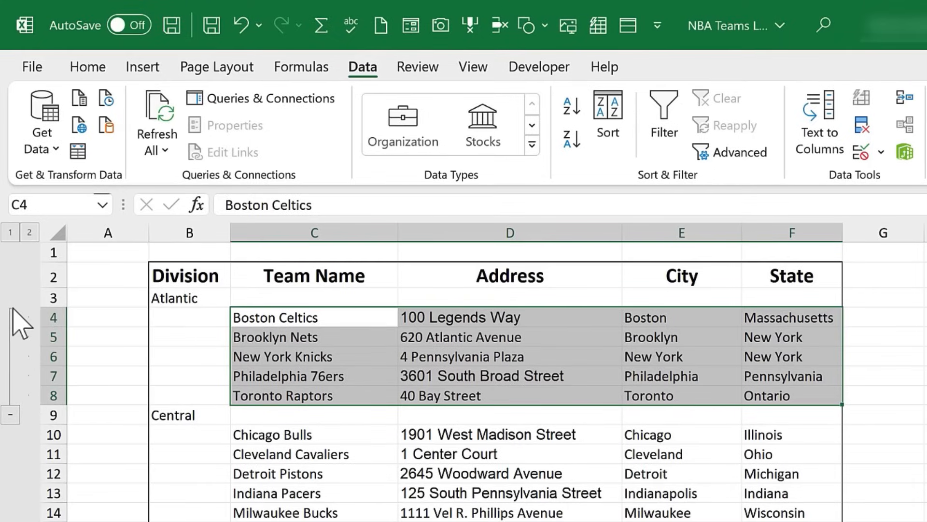
mouse_move(644, 385)
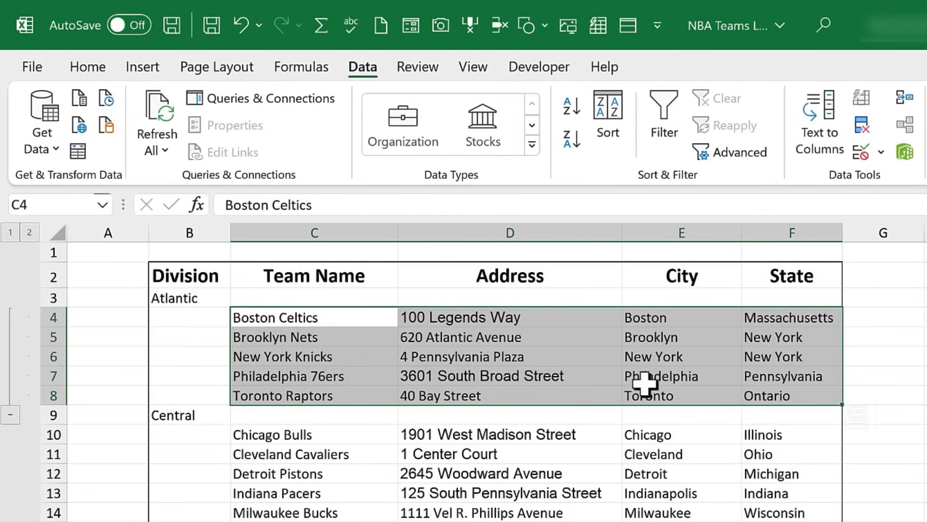
mouse_move(15, 426)
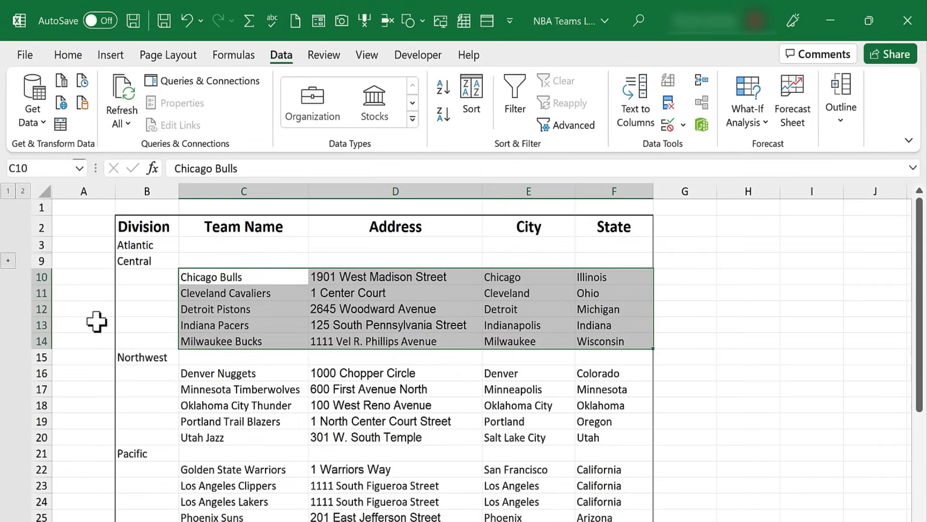
mouse_move(287, 71)
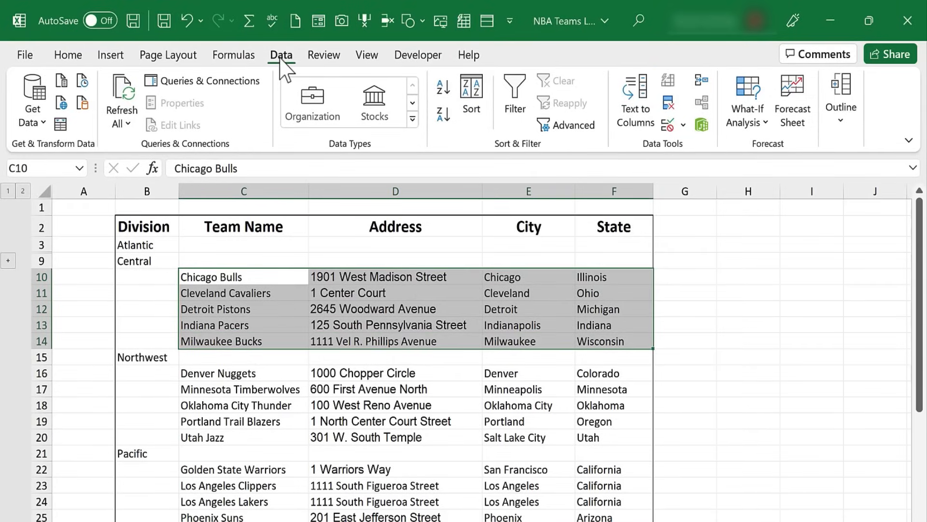
- Group the Central team rows C10:F14 as rows with Alt+Shift+Right
click(841, 101)
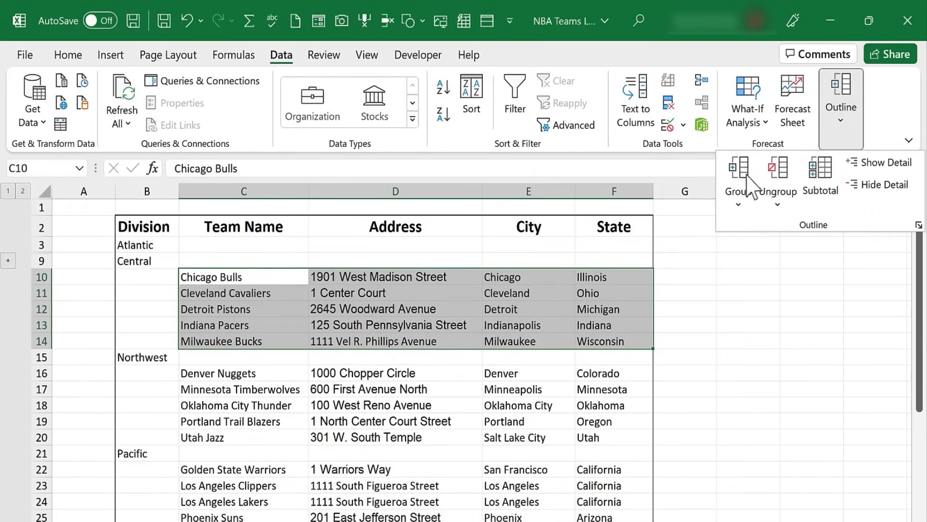
mouse_move(640, 166)
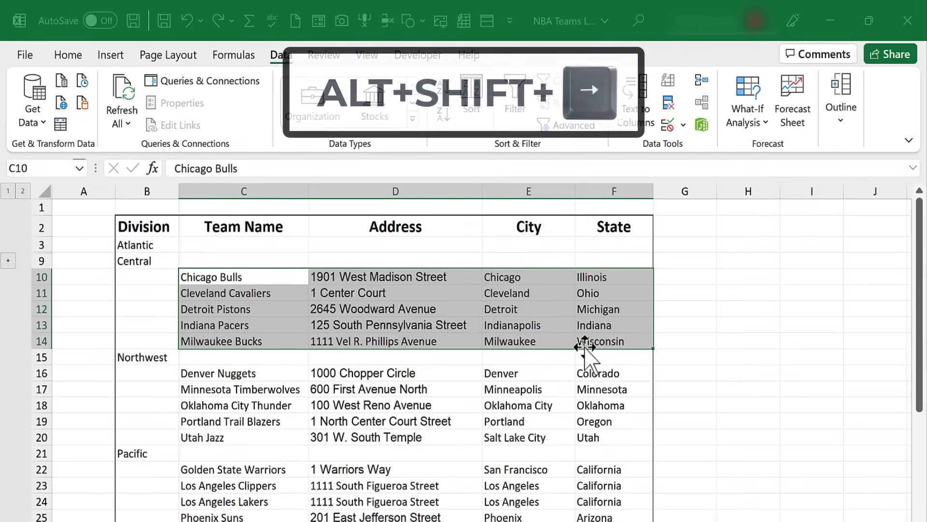
key(alt+shift+right)
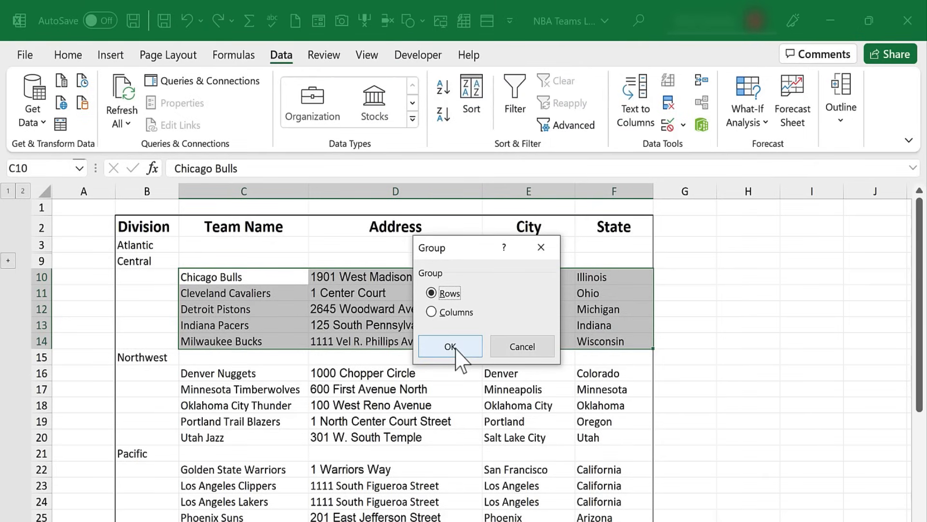
click(450, 345)
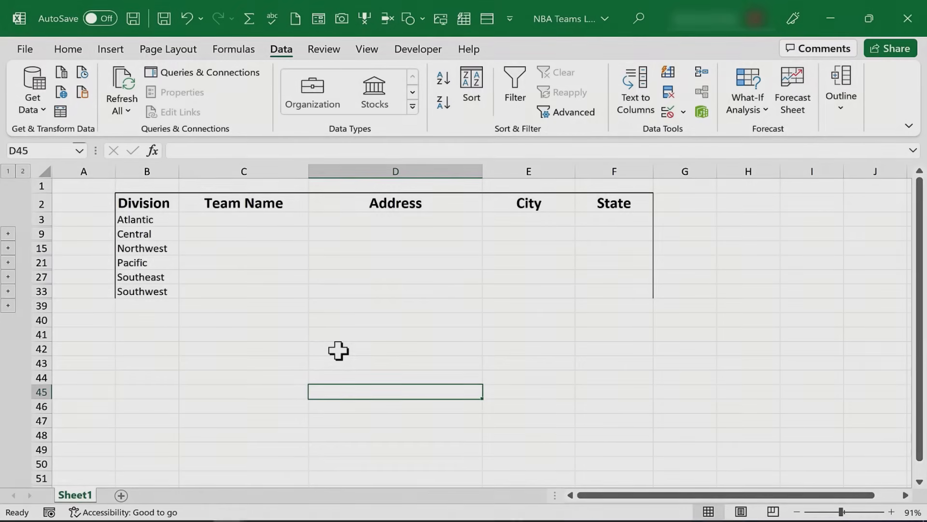
mouse_move(171, 248)
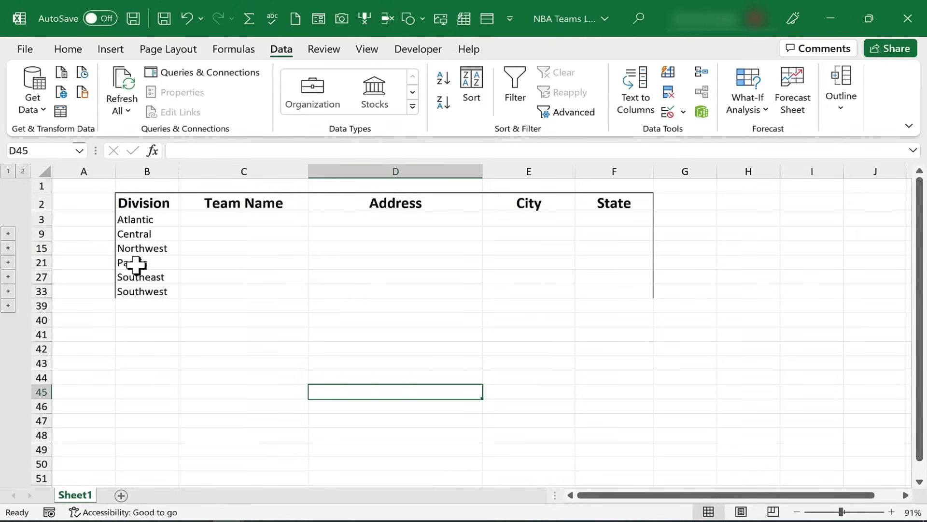
- Select the Pacific division row and collapse its group with the outline button
click(145, 263)
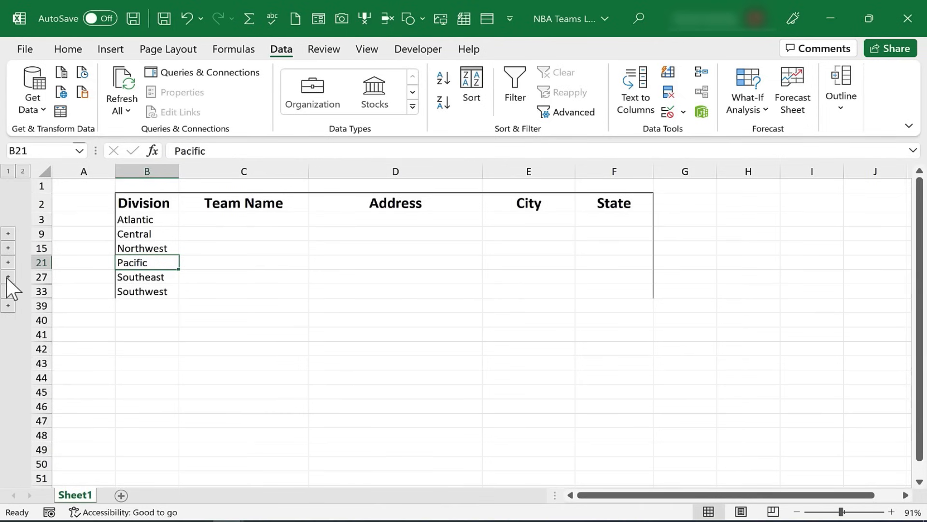
click(8, 261)
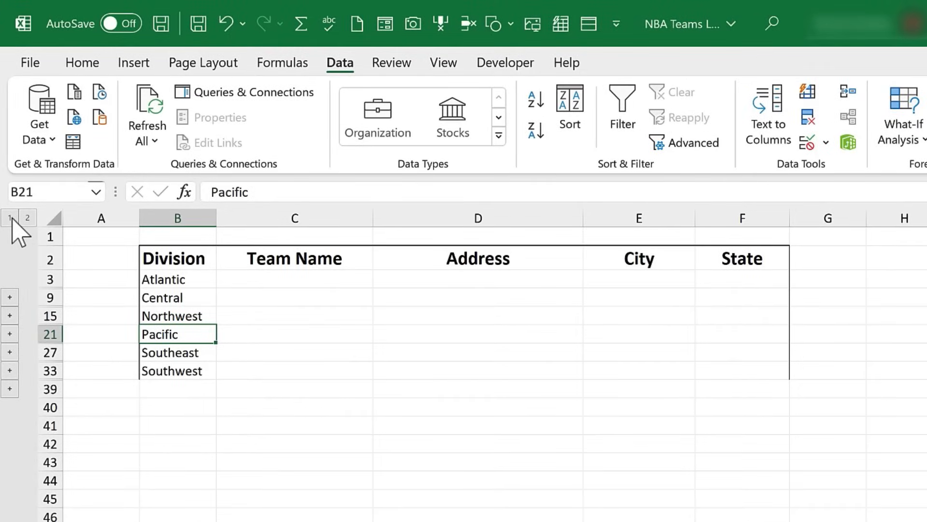
mouse_move(177, 315)
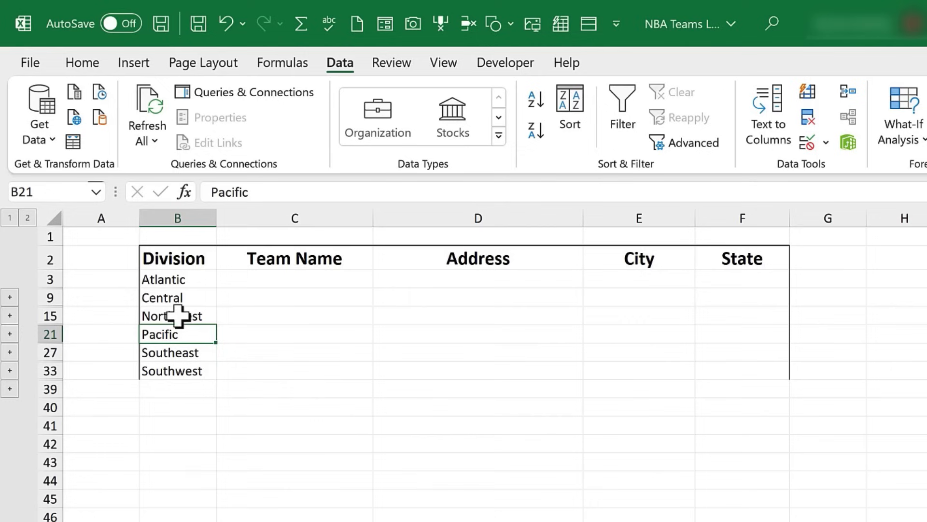
mouse_move(163, 278)
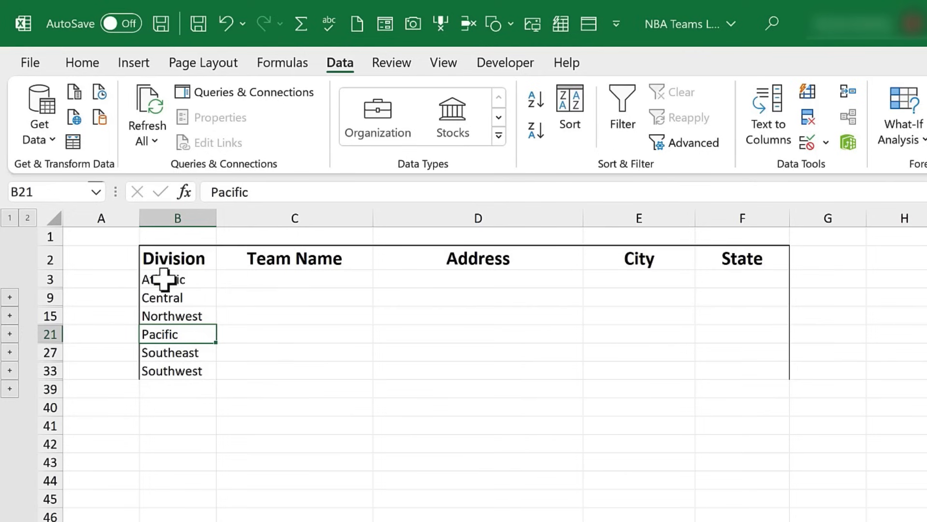
mouse_move(31, 231)
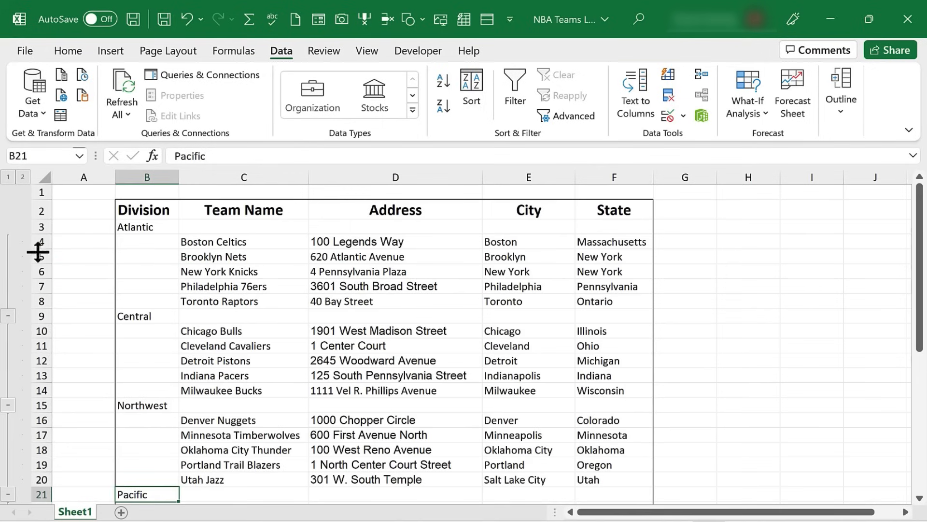
- Collapse the Atlantic and Northwest division groups, leaving the Pacific teams expanded
click(8, 240)
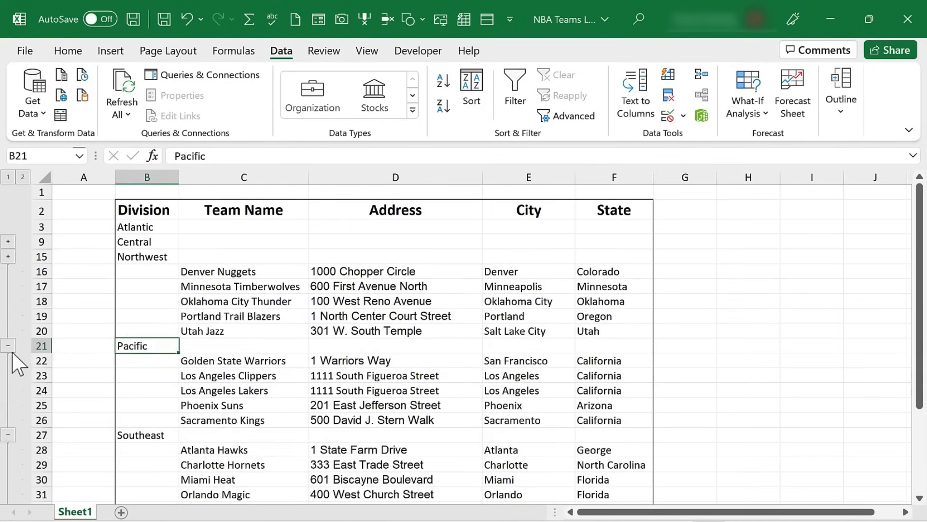
click(8, 345)
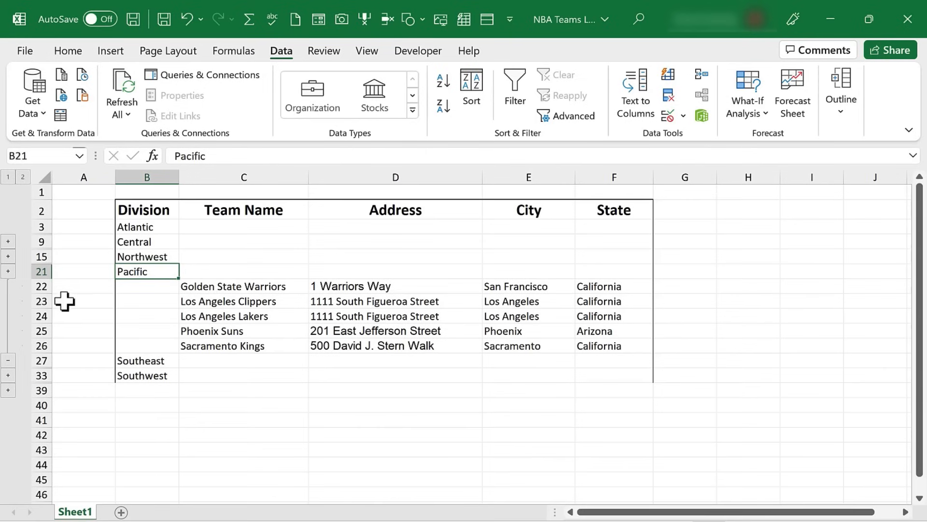
mouse_move(75, 301)
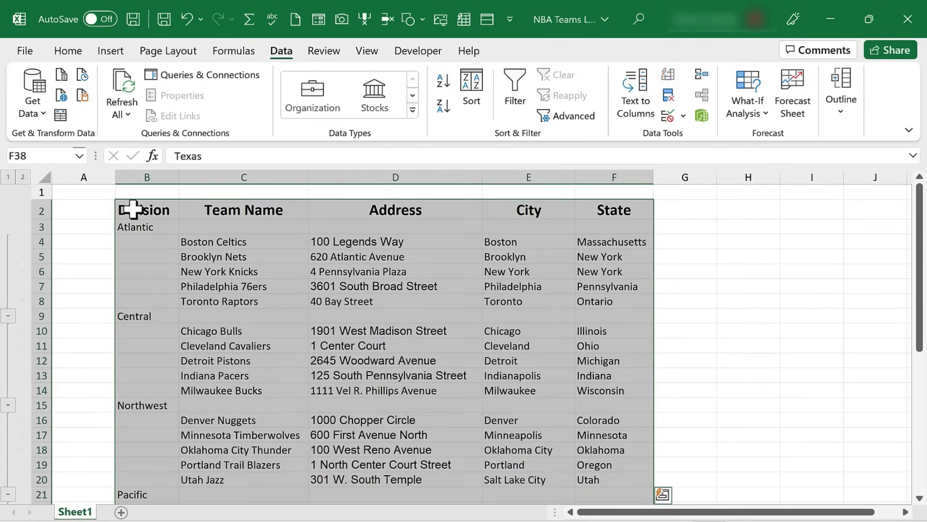
- Go to the second sheet holding a copy of the full NBA teams table
click(116, 511)
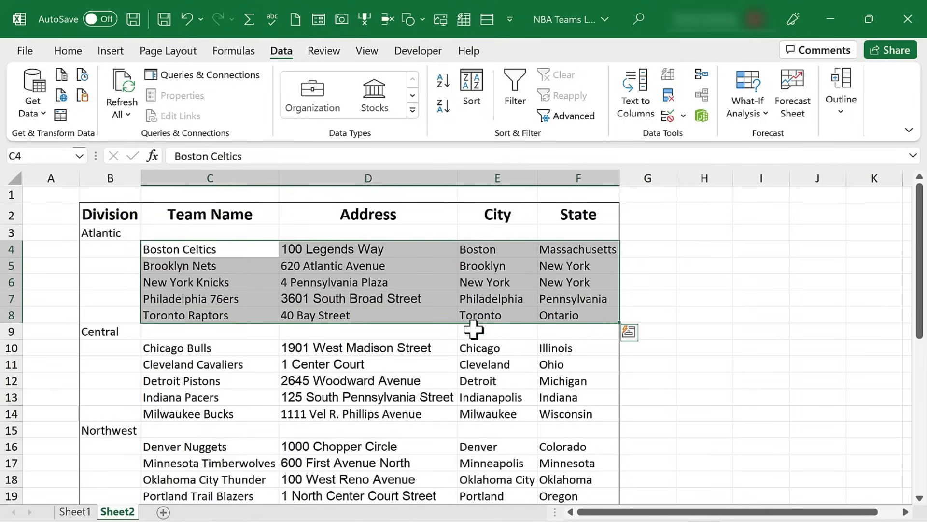
- Group the Team Name through State columns as columns on Sheet2
key(alt+shift+right)
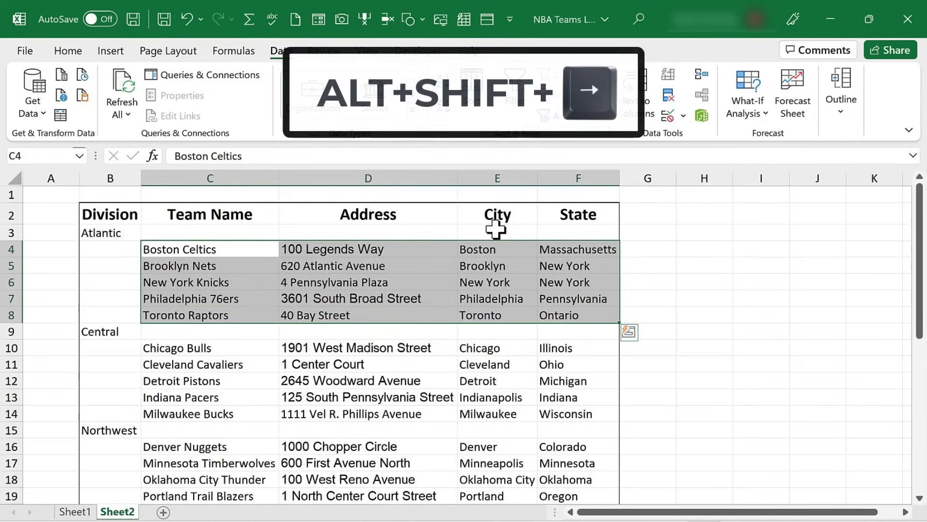
key(alt+shift+right)
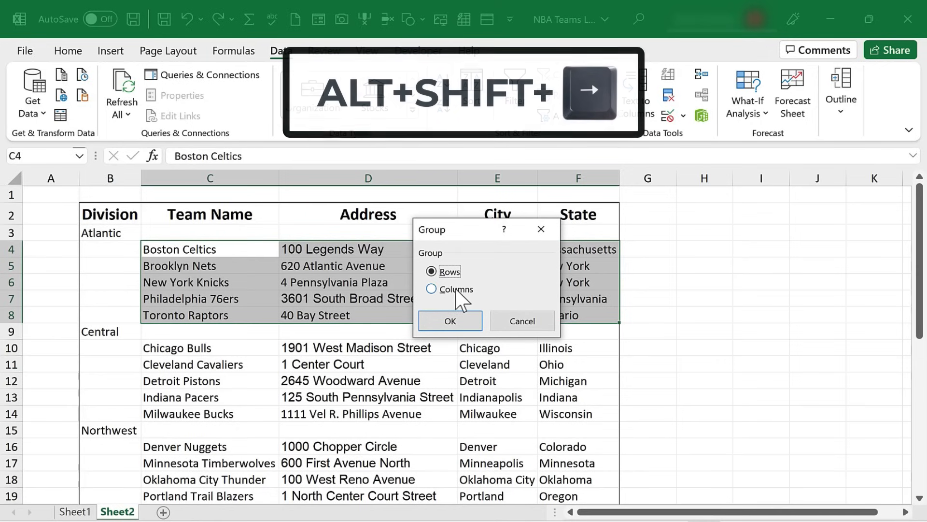
click(431, 289)
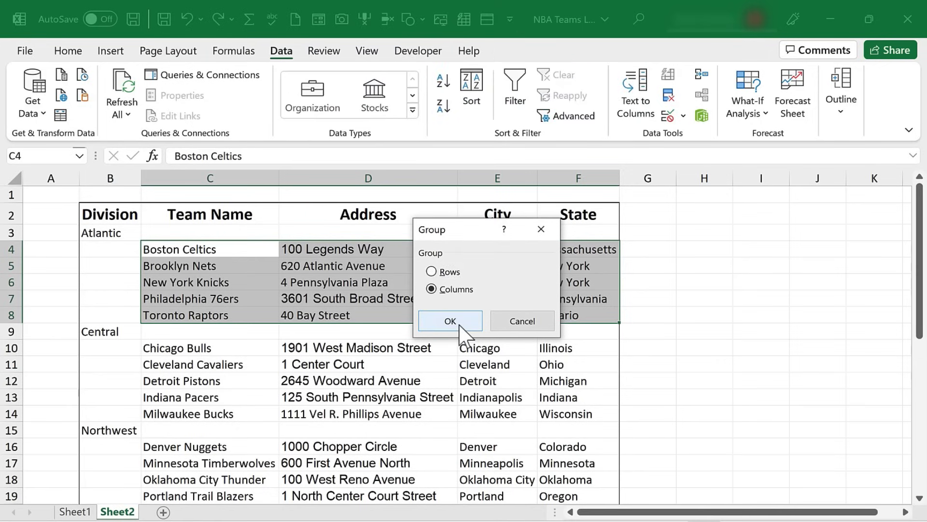
click(451, 320)
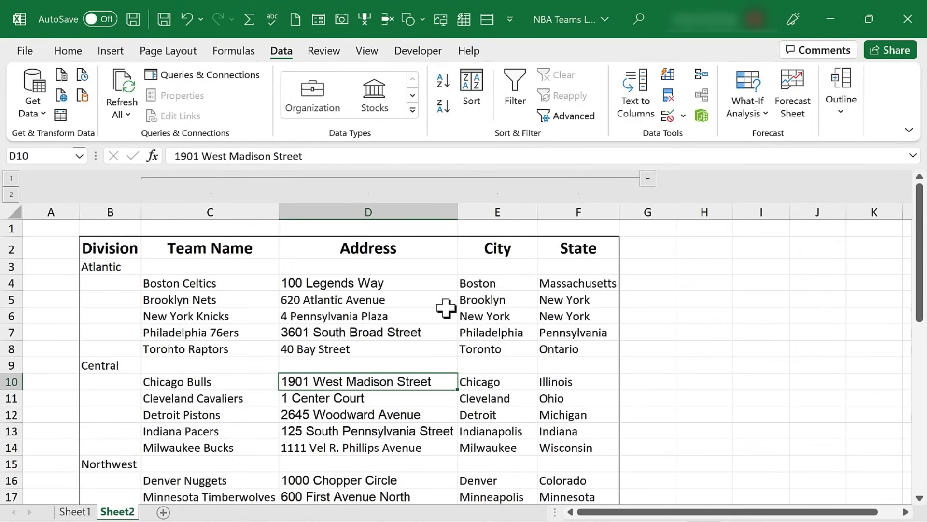
mouse_move(654, 190)
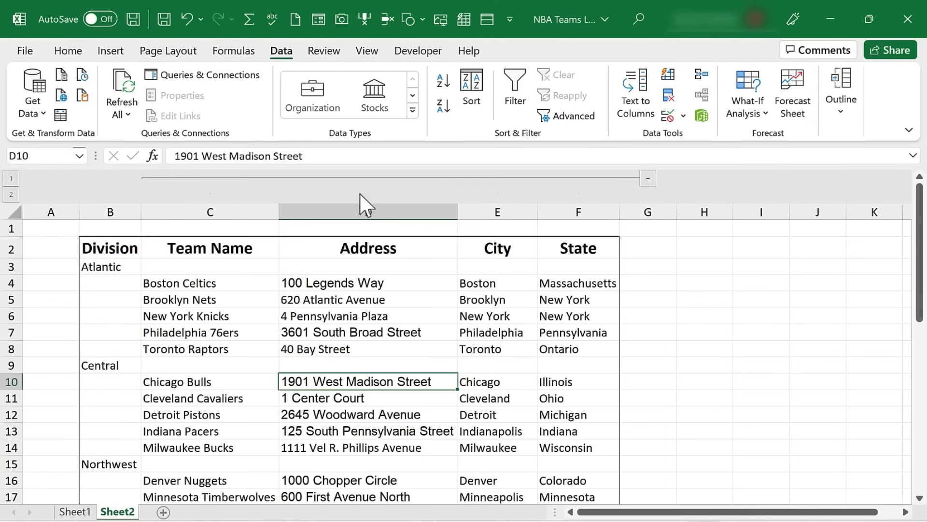
mouse_move(657, 195)
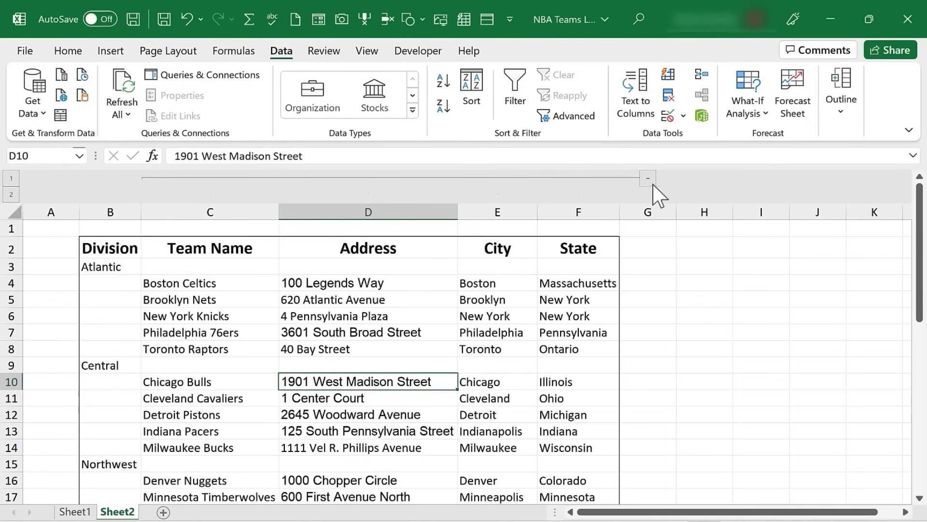
- Return to Sheet1 and ungroup the Atlantic team rows 4–8
click(74, 512)
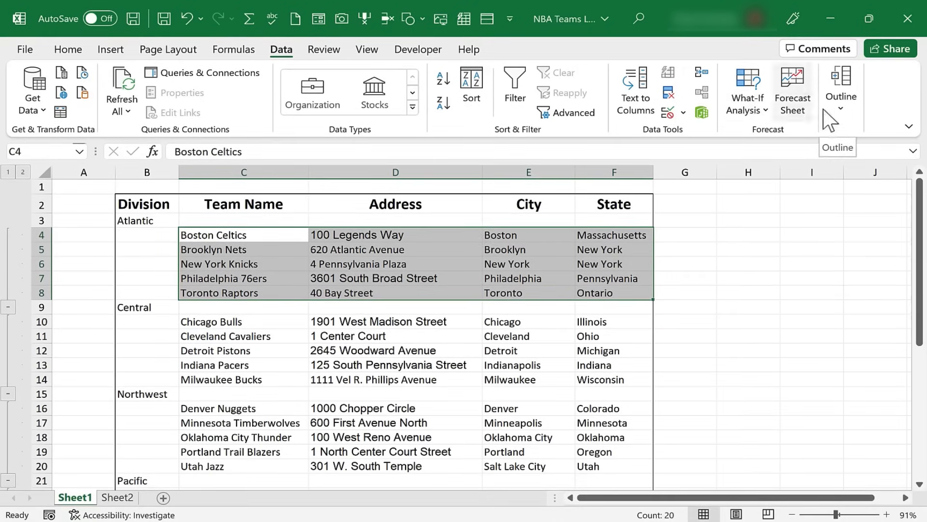
click(839, 89)
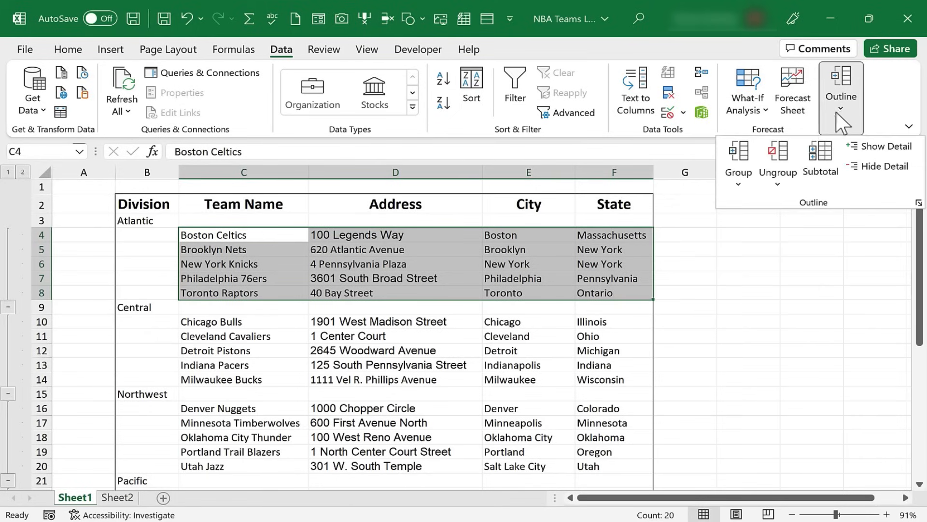
mouse_move(737, 153)
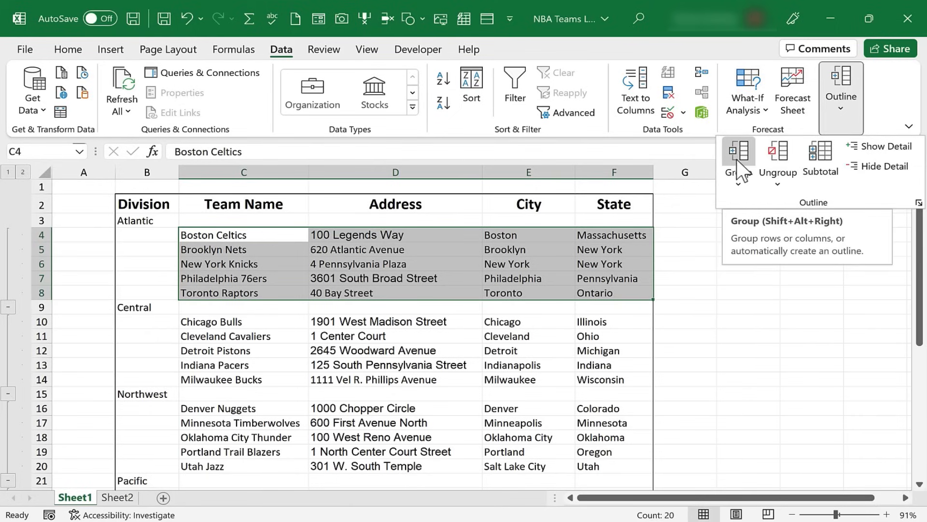
mouse_move(778, 184)
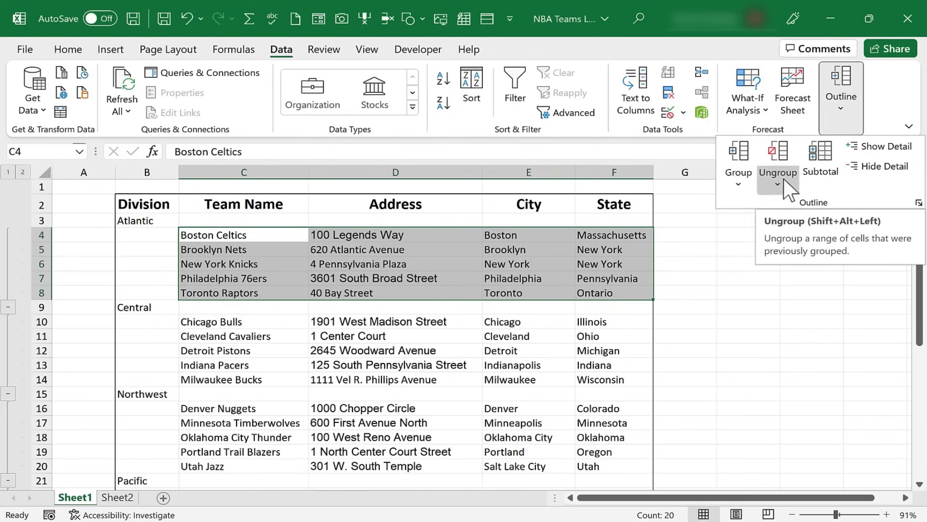
click(778, 157)
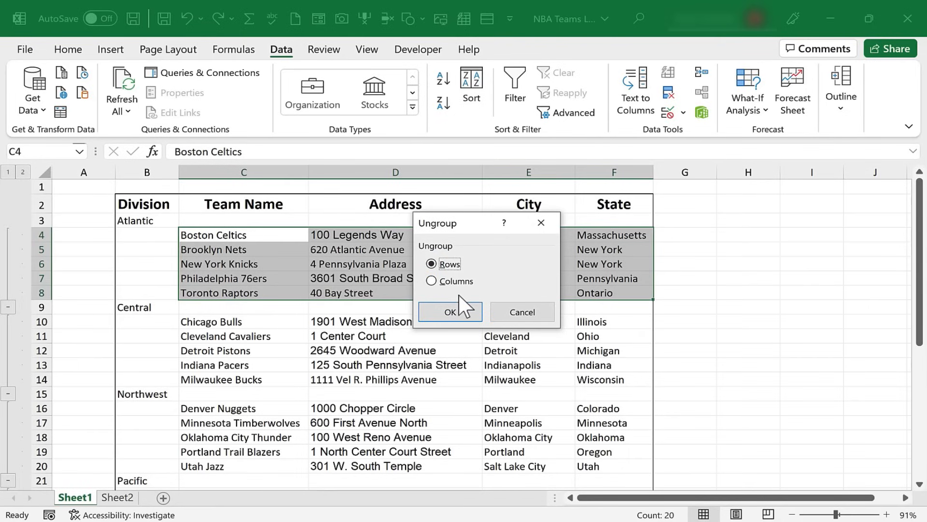
click(450, 312)
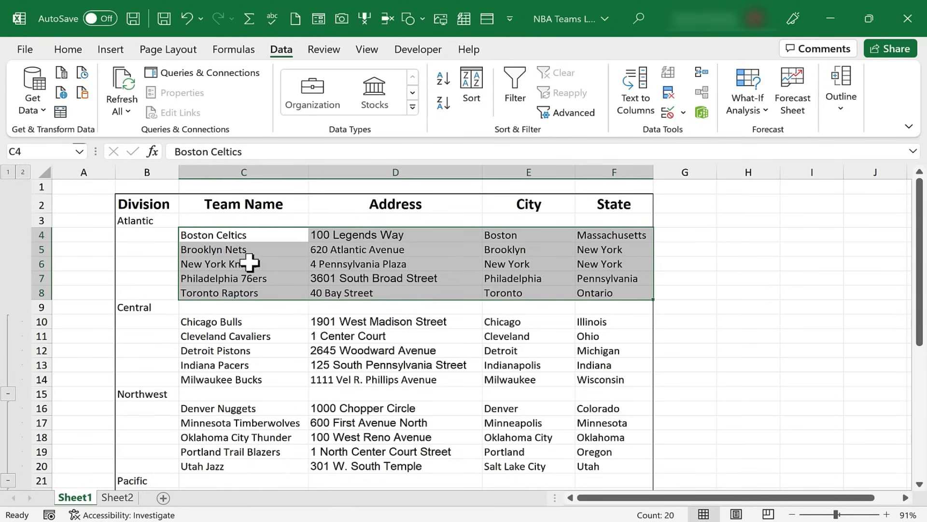
mouse_move(21, 290)
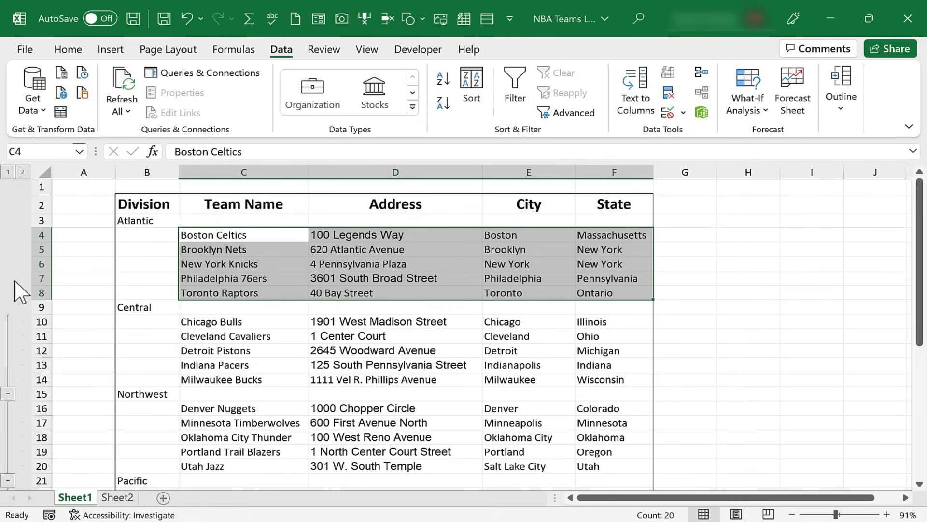
mouse_move(488, 258)
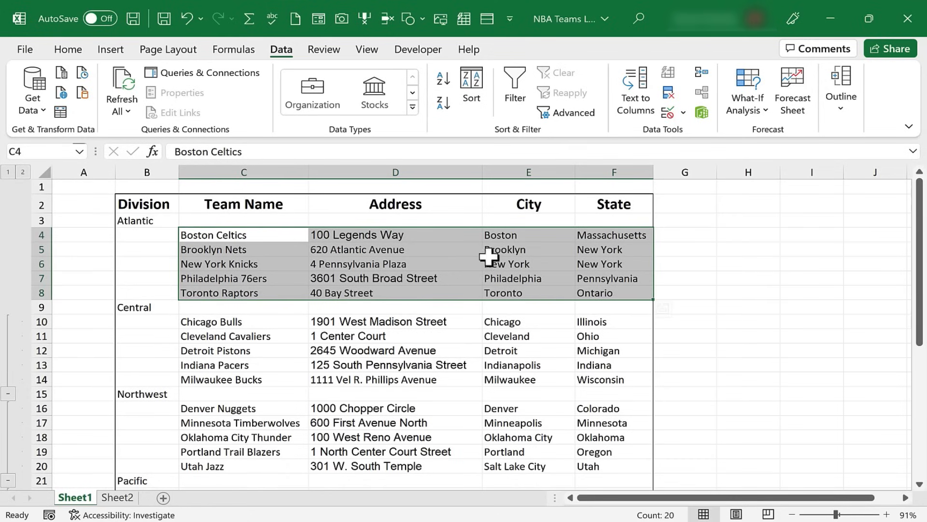
- Switch to Sheet2 and ungroup the Team Name through State columns
click(684, 307)
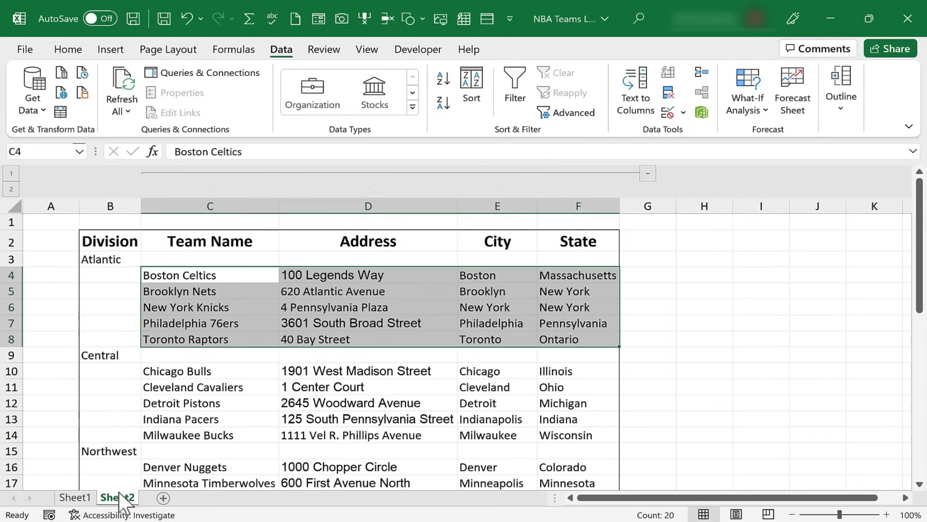
click(839, 89)
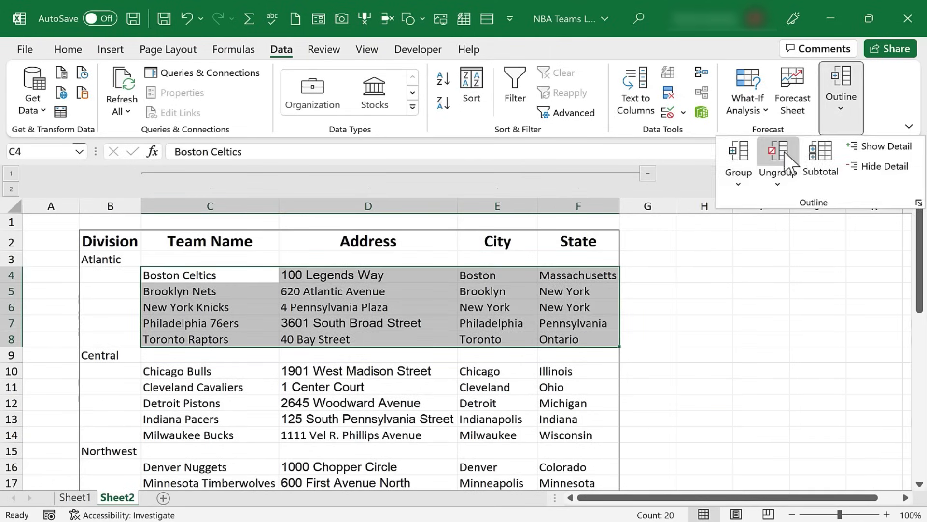
click(777, 154)
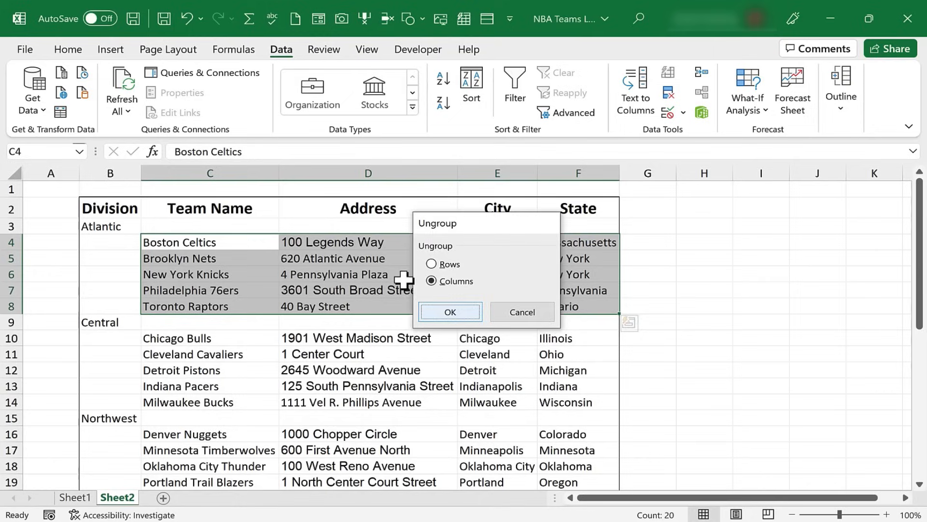
click(450, 312)
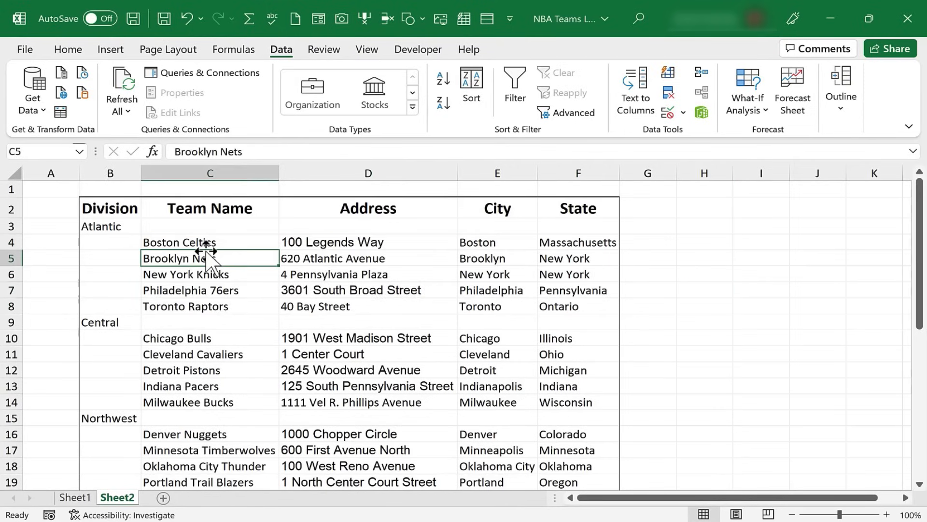
mouse_move(830, 133)
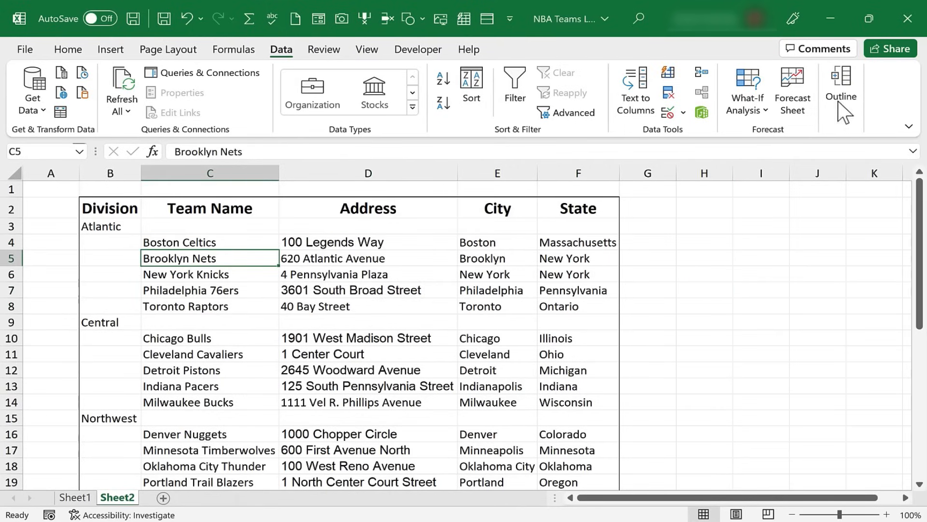
click(840, 90)
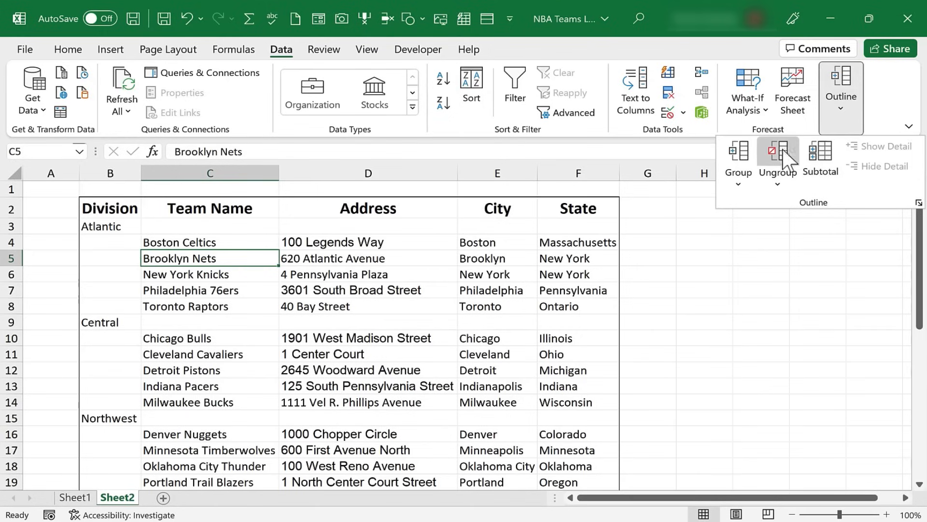
mouse_move(738, 195)
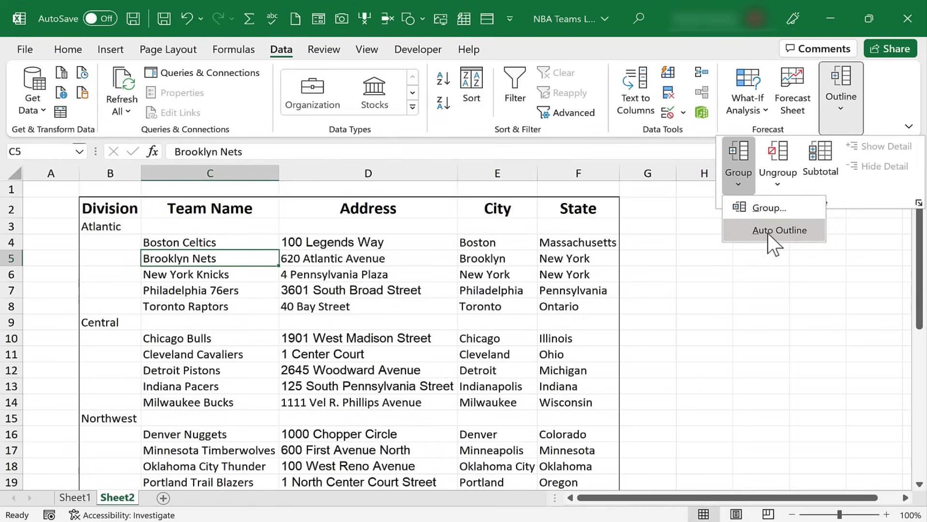
click(779, 230)
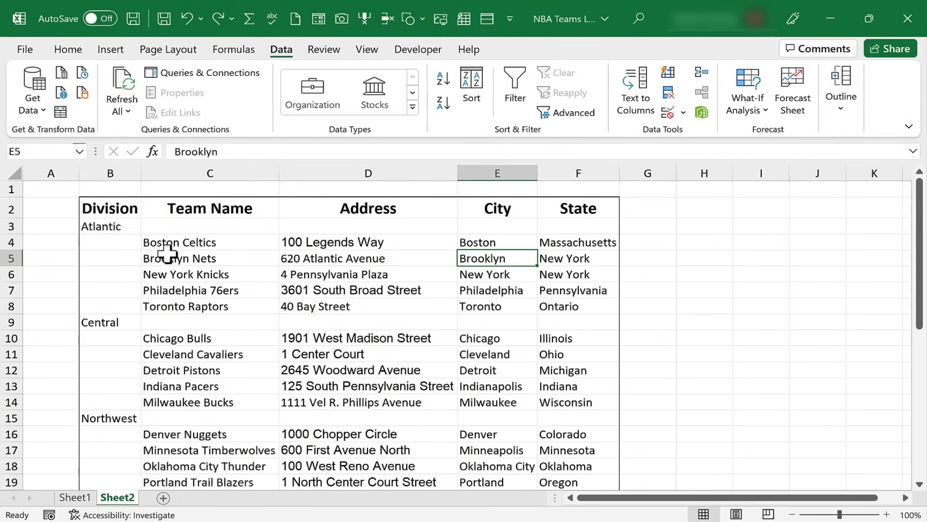
mouse_move(180, 242)
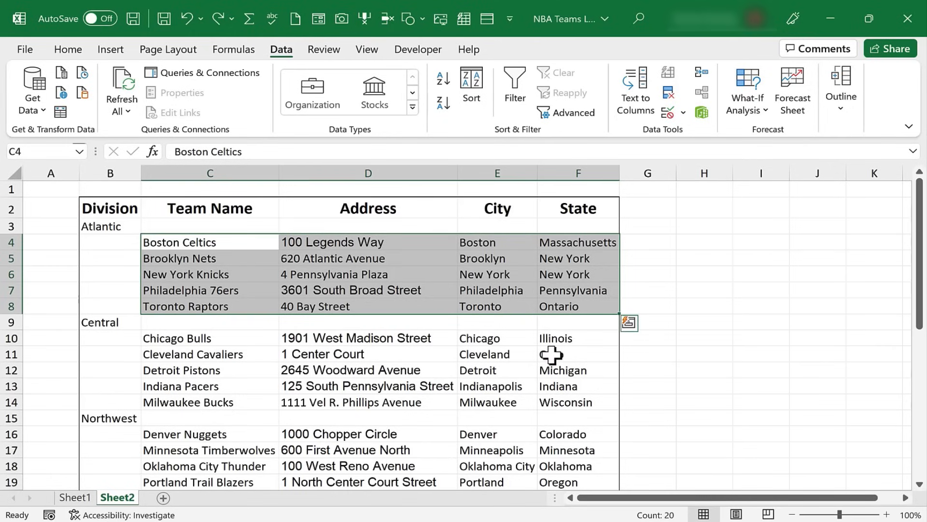
click(367, 290)
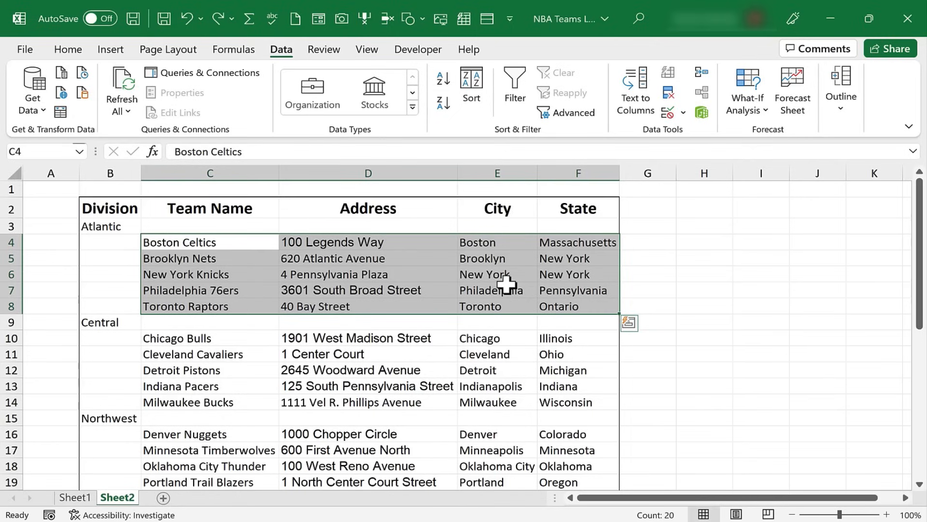
key(Alt+Shift+Right)
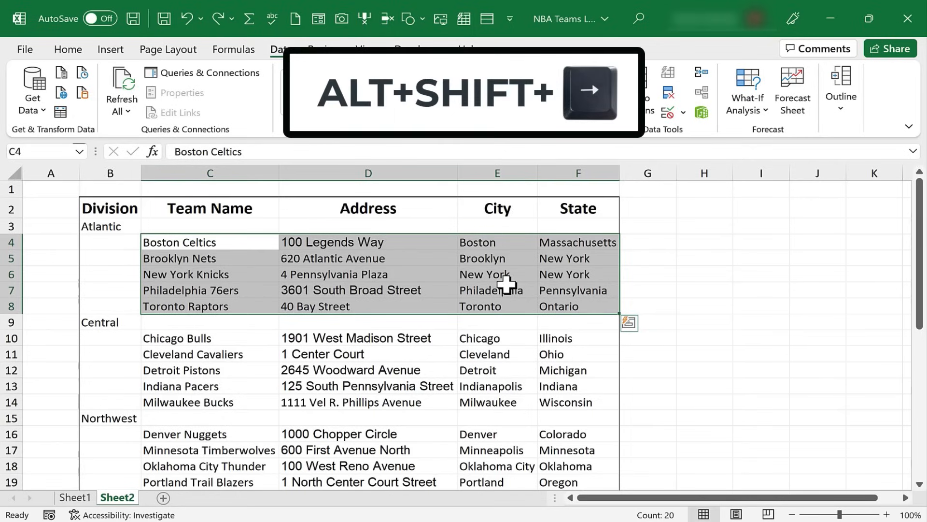
key(alt+shift+right)
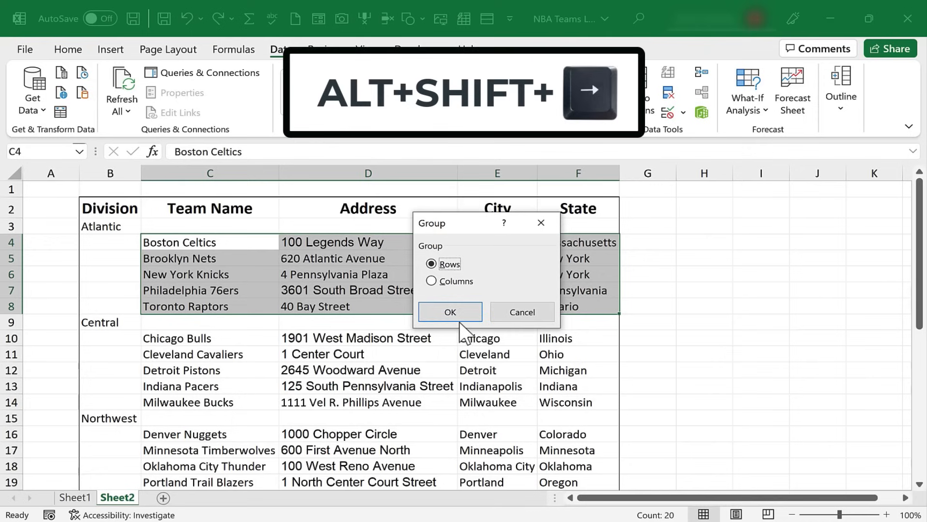
click(449, 311)
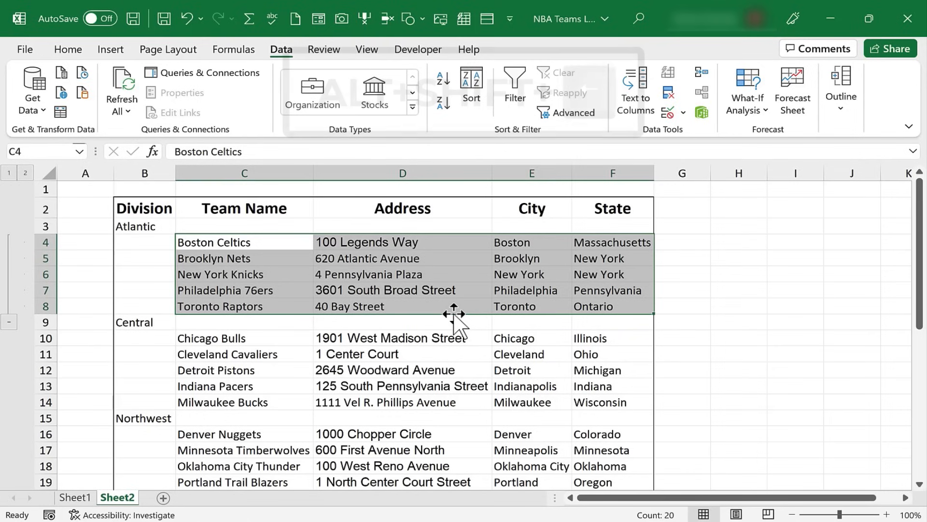
key(alt+shift+left)
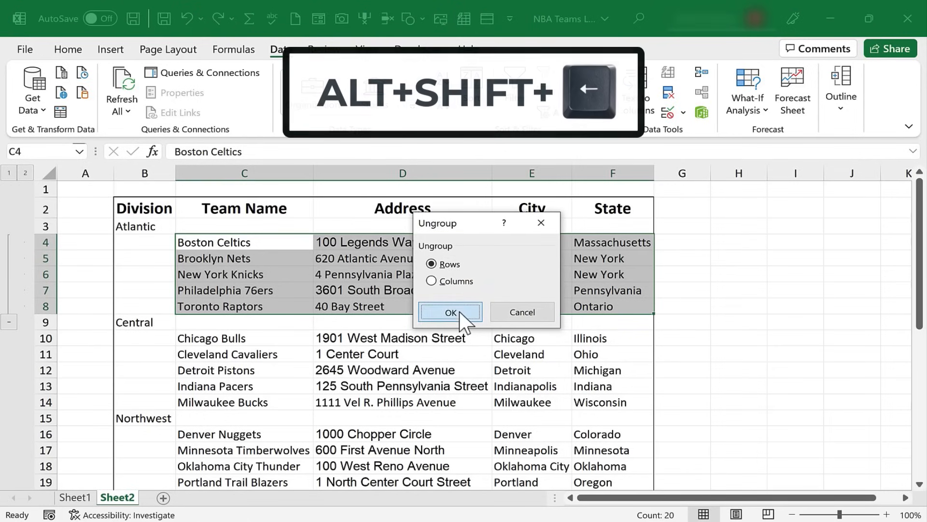
click(450, 311)
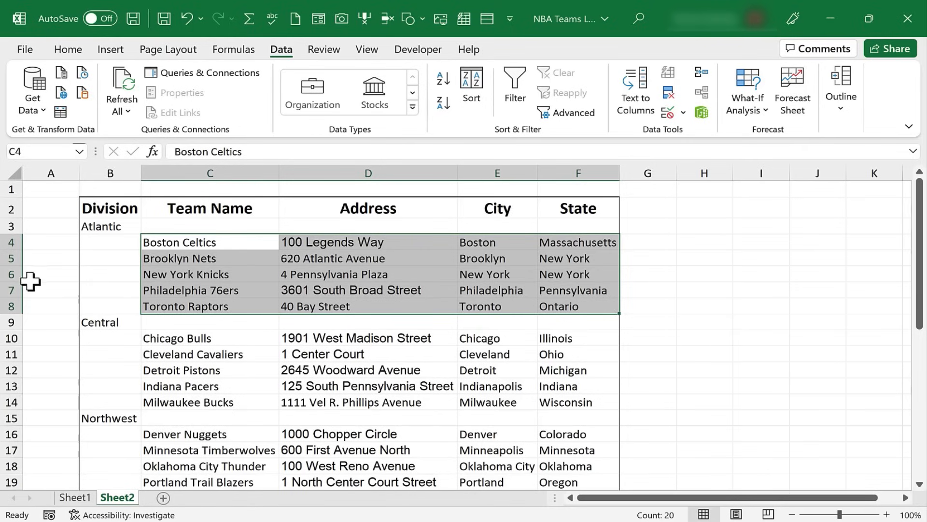
mouse_move(35, 283)
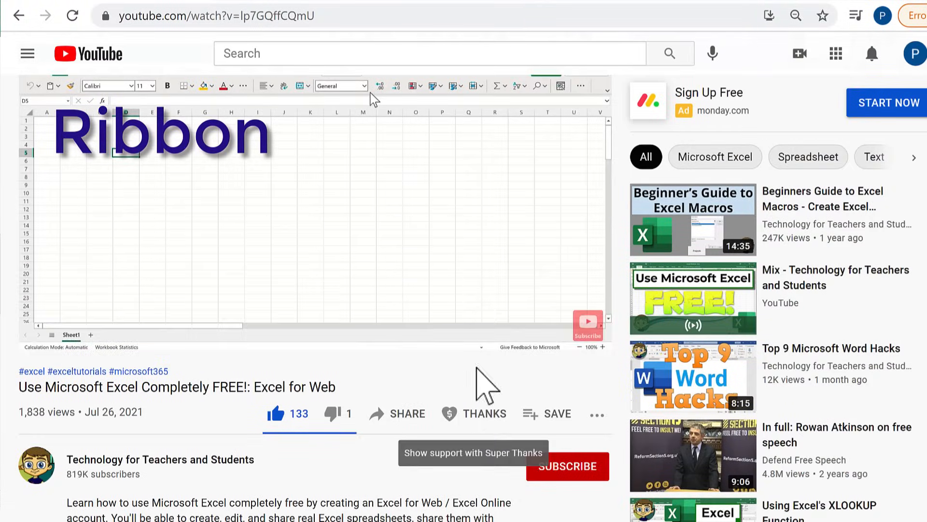
- Open Super Thanks under the video and pick a contribution amount
click(474, 414)
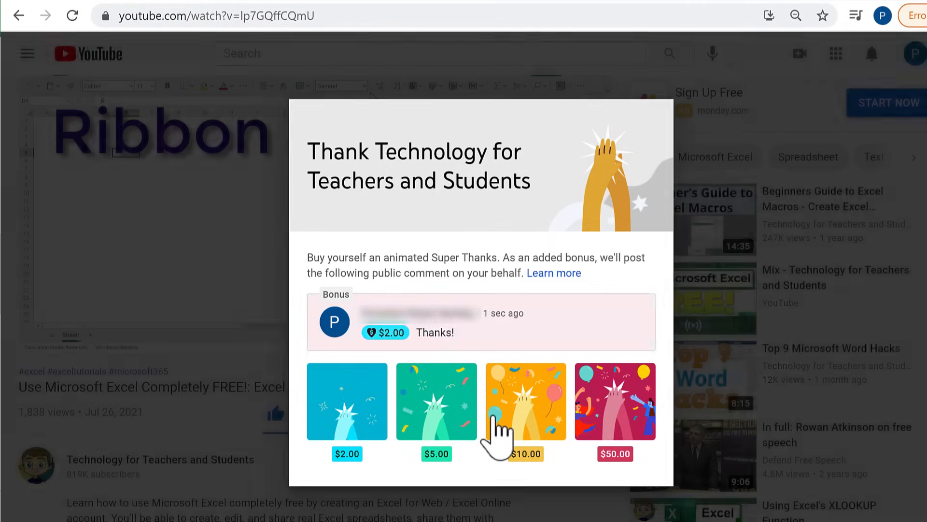
click(437, 400)
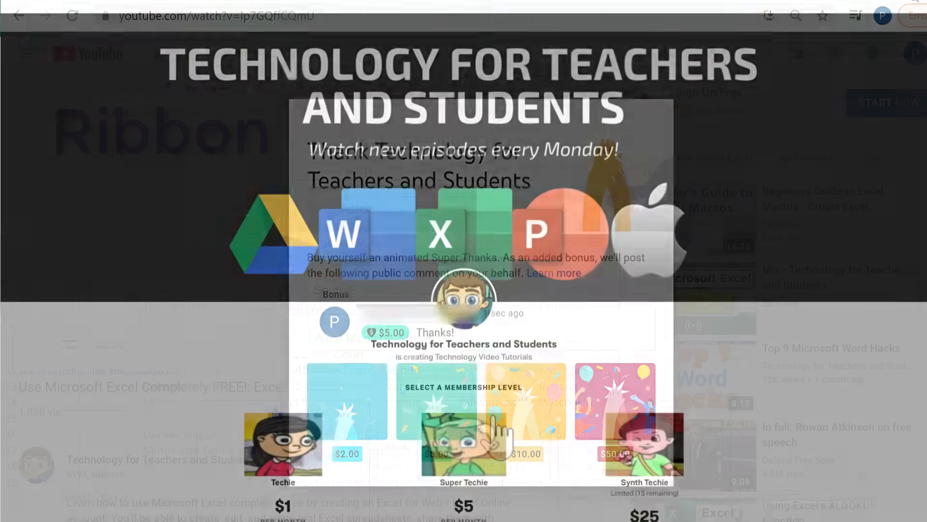